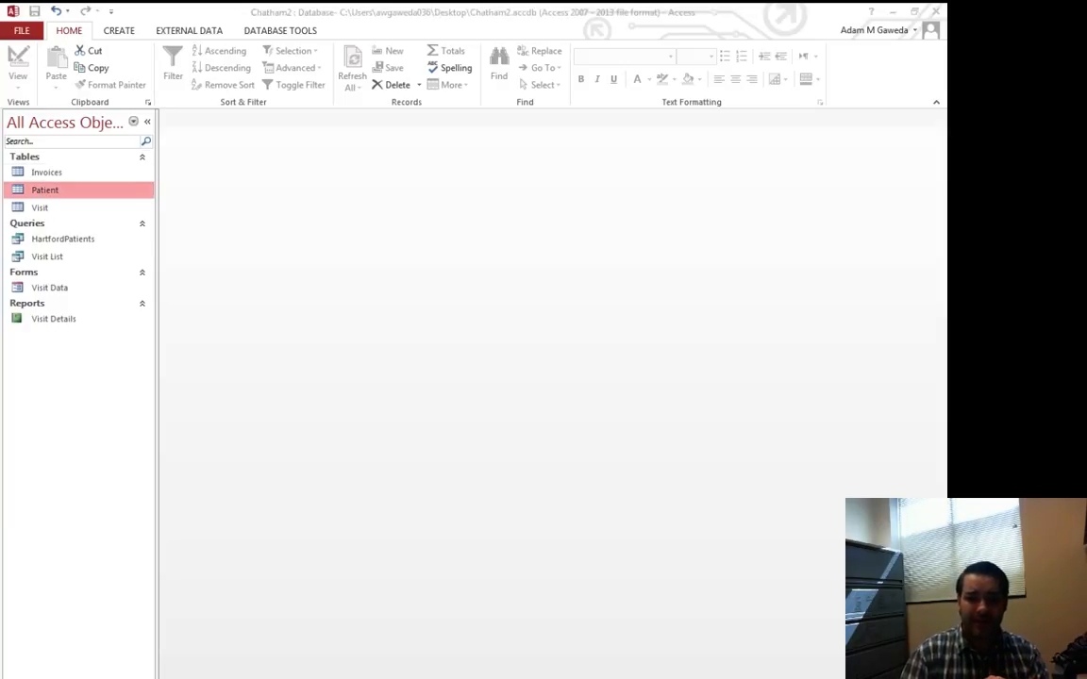
- Review the Visit table's records, then close it
{"action": "double_click", "coordinate": [45, 188]}
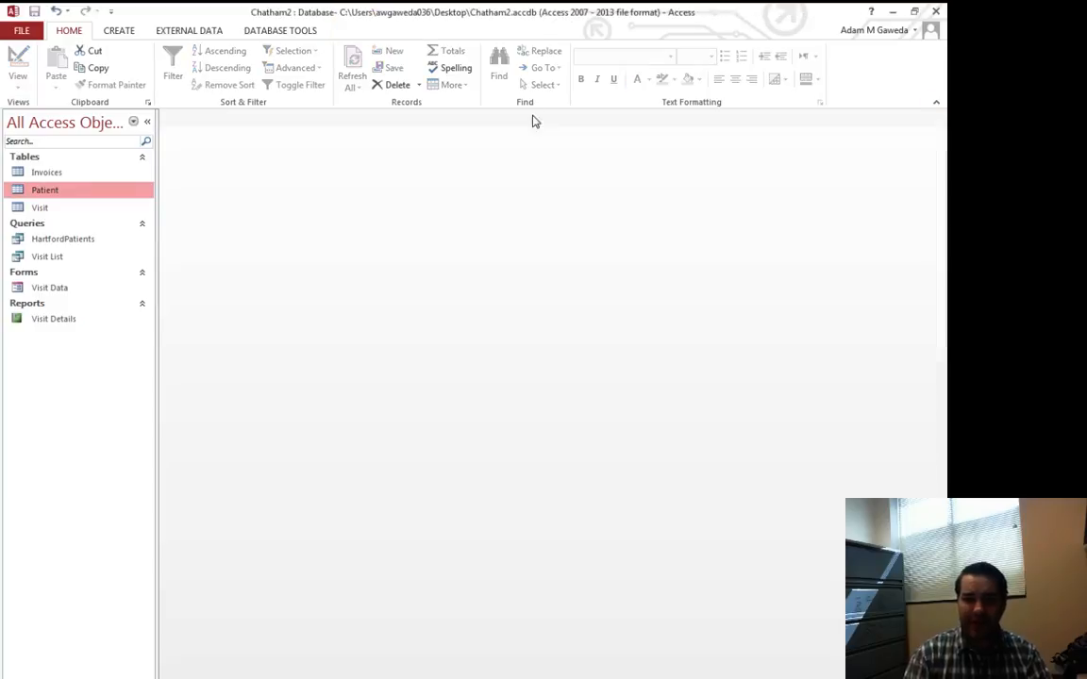
{"action": "double_click", "coordinate": [40, 205]}
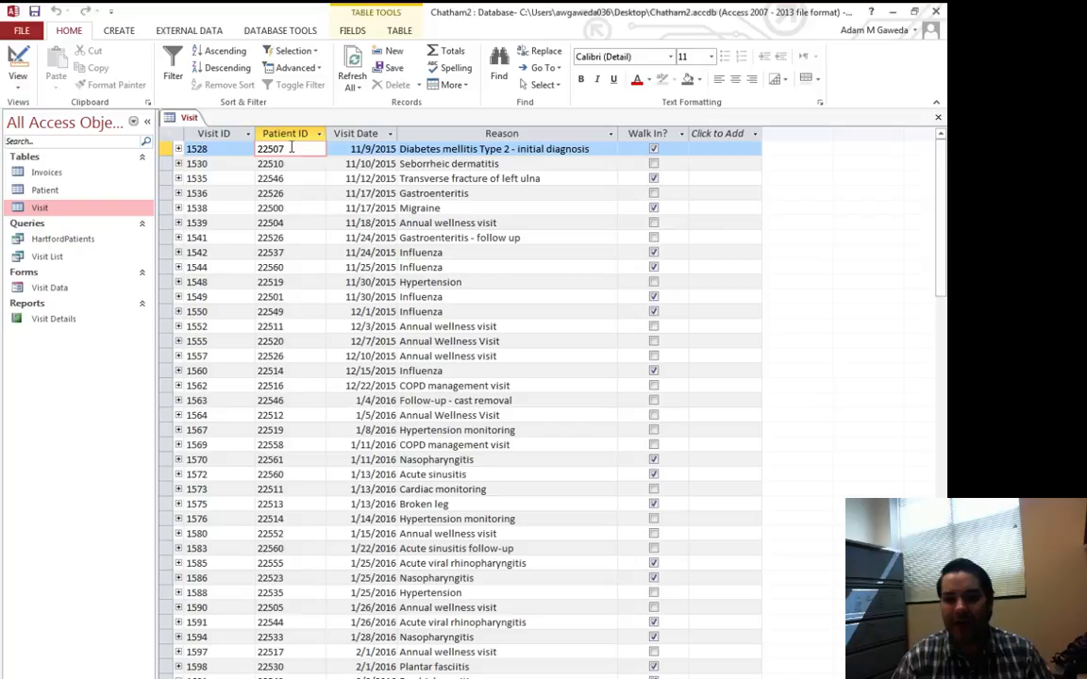
{"action": "left_click", "coordinate": [283, 207]}
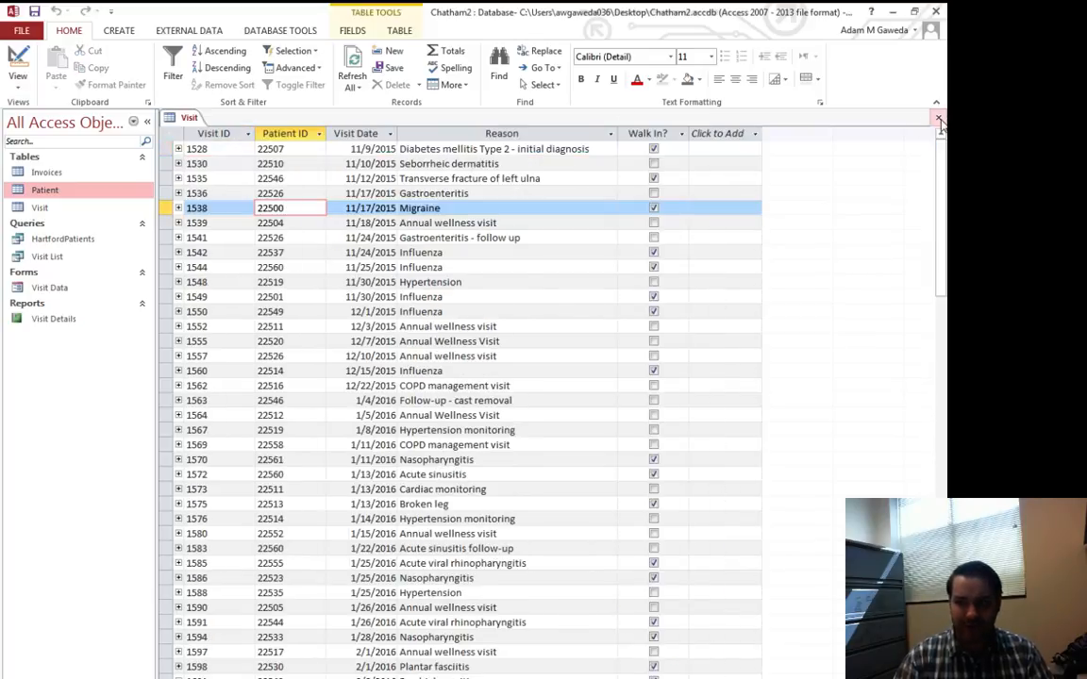
{"action": "left_click", "coordinate": [939, 117]}
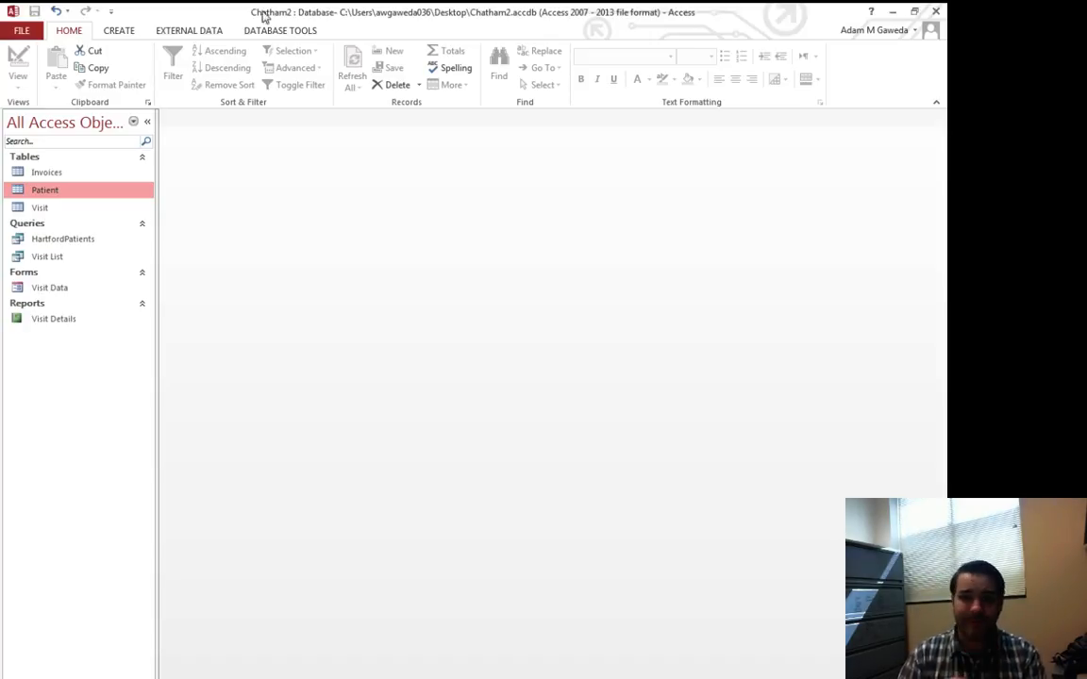
- Start a new query design with the Patient and Visit tables added and arranged so all fields show
{"action": "left_click", "coordinate": [119, 30]}
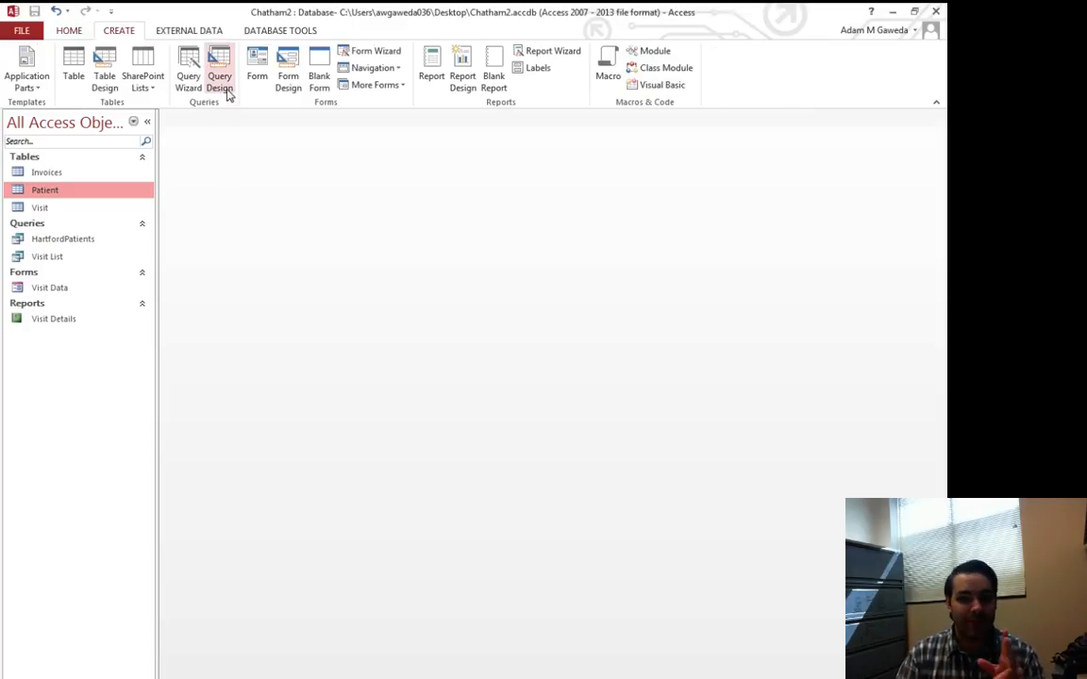
{"action": "left_click", "coordinate": [219, 68]}
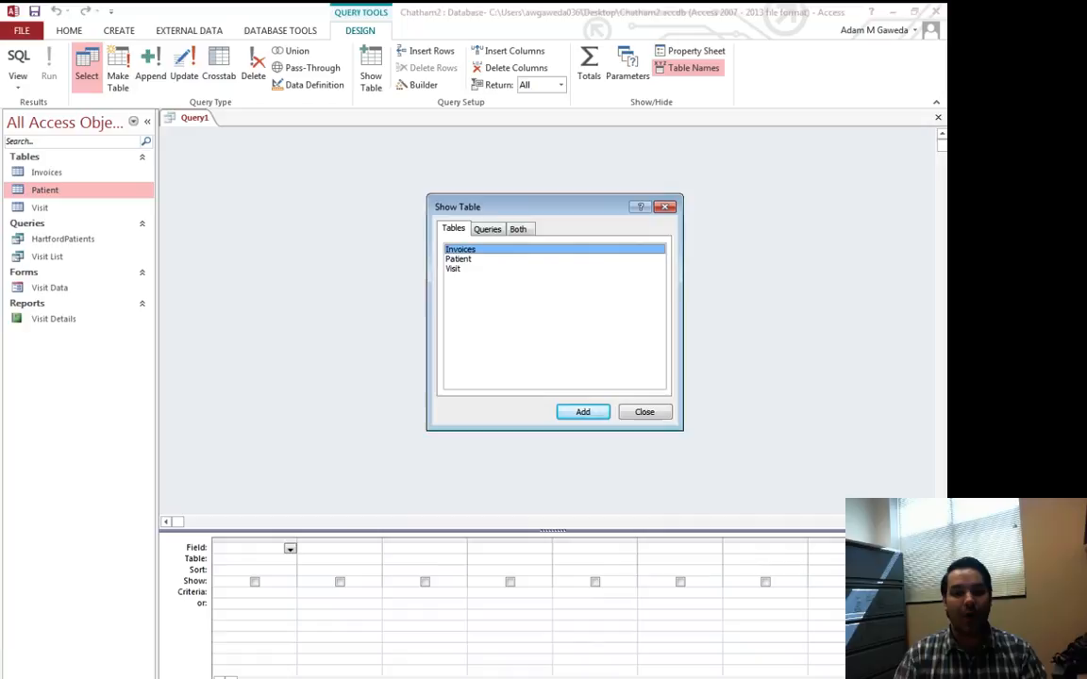
{"action": "left_click", "coordinate": [458, 258]}
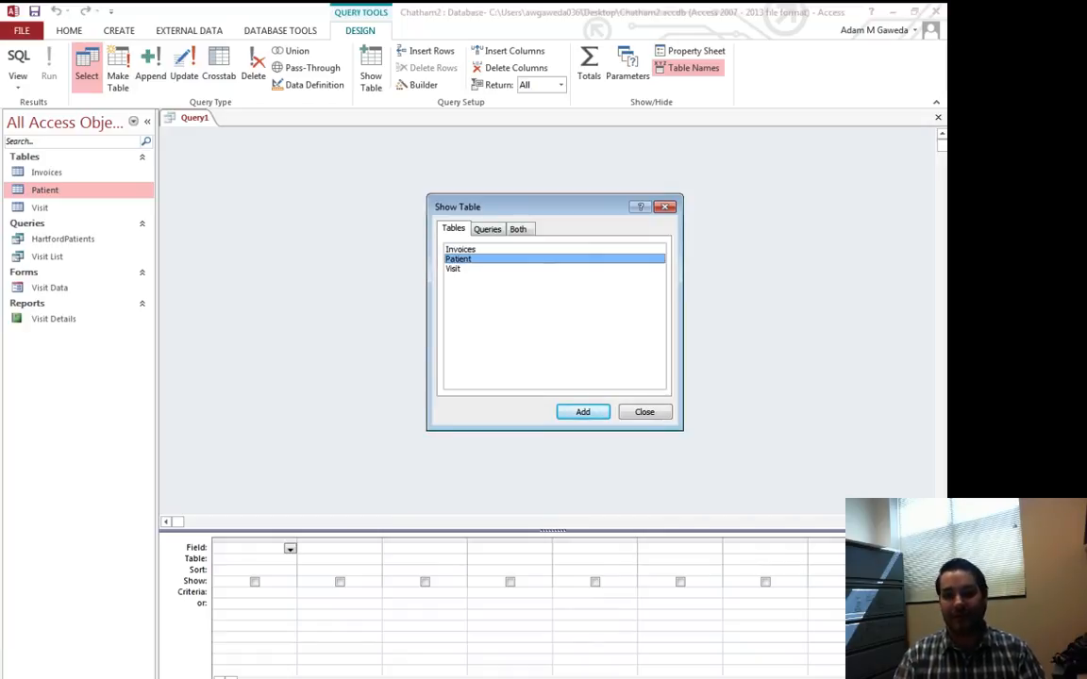
{"action": "left_click", "coordinate": [581, 412]}
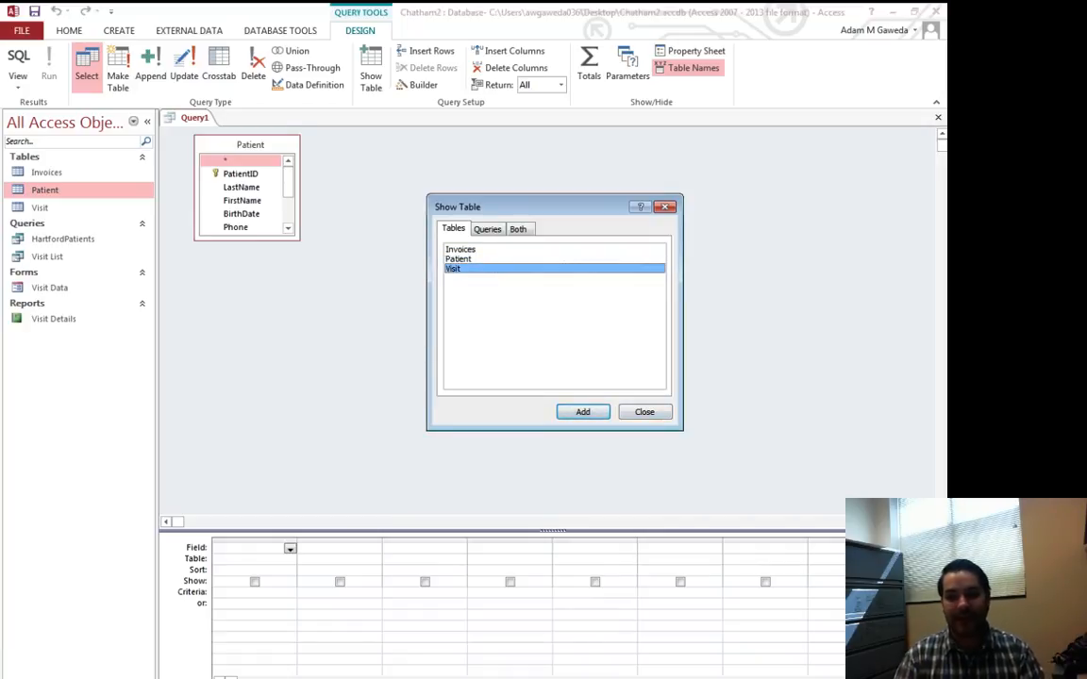
{"action": "left_click", "coordinate": [581, 411]}
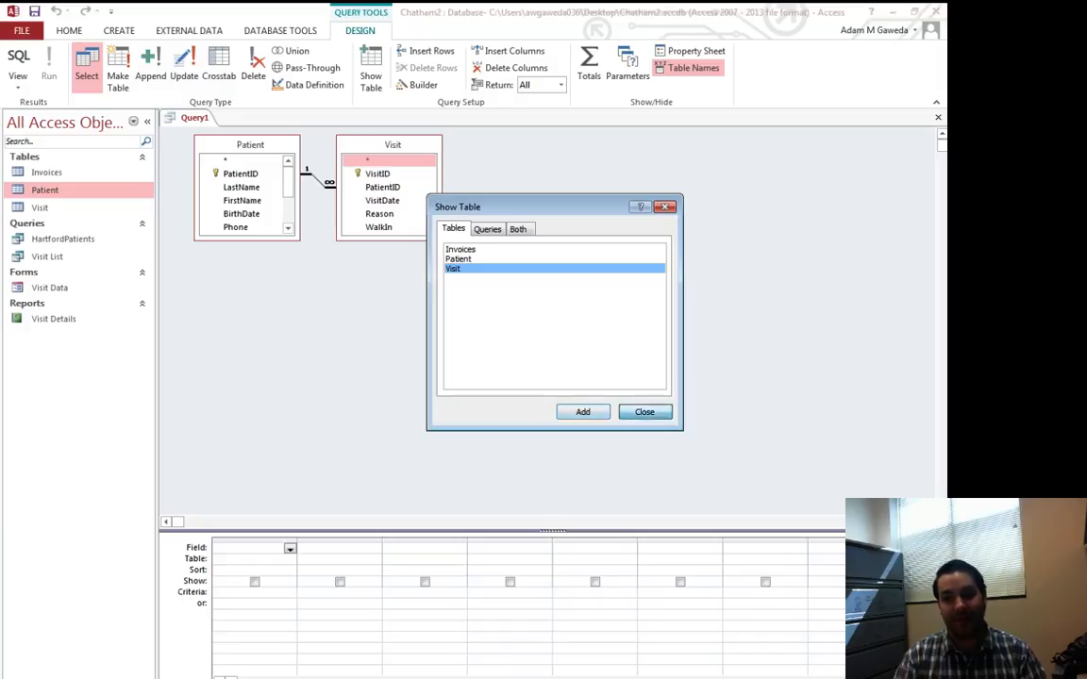
{"action": "left_click", "coordinate": [643, 411]}
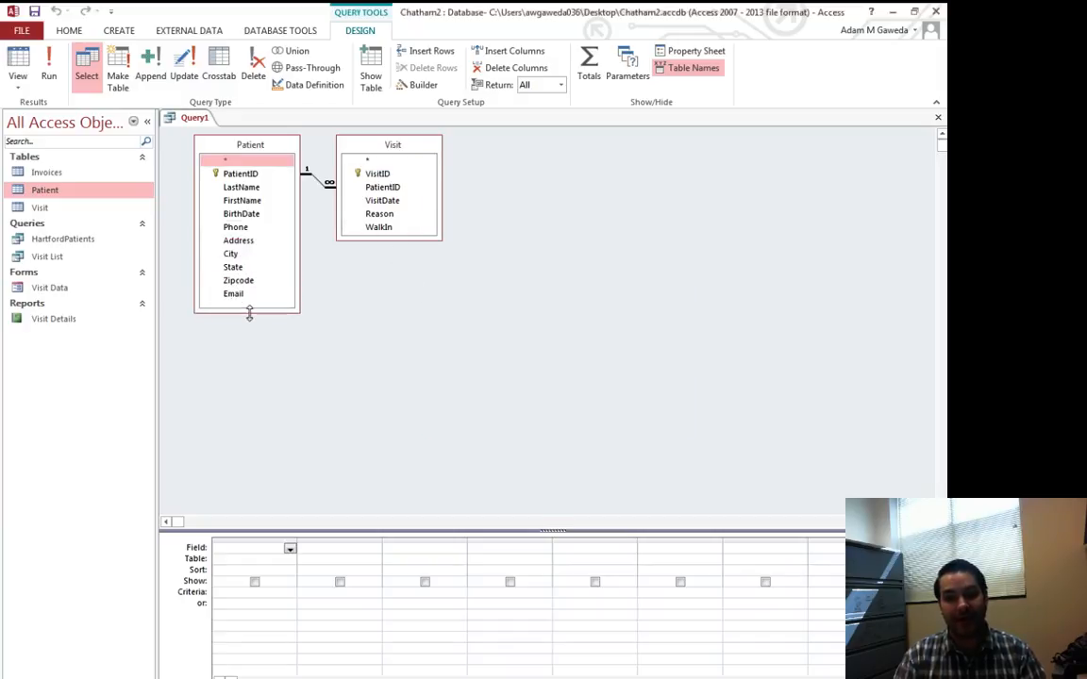
{"action": "left_click_drag", "start_coordinate": [392, 143], "coordinate": [490, 196]}
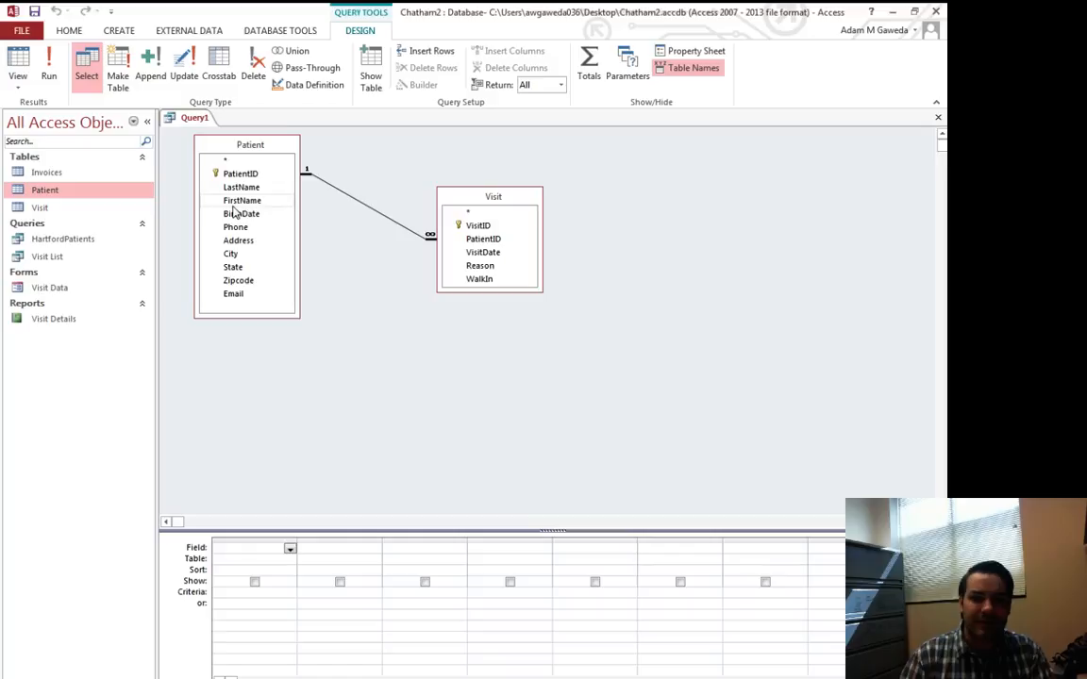
- Add FirstName from the Patient table to the query's output fields
{"action": "double_click", "coordinate": [241, 200]}
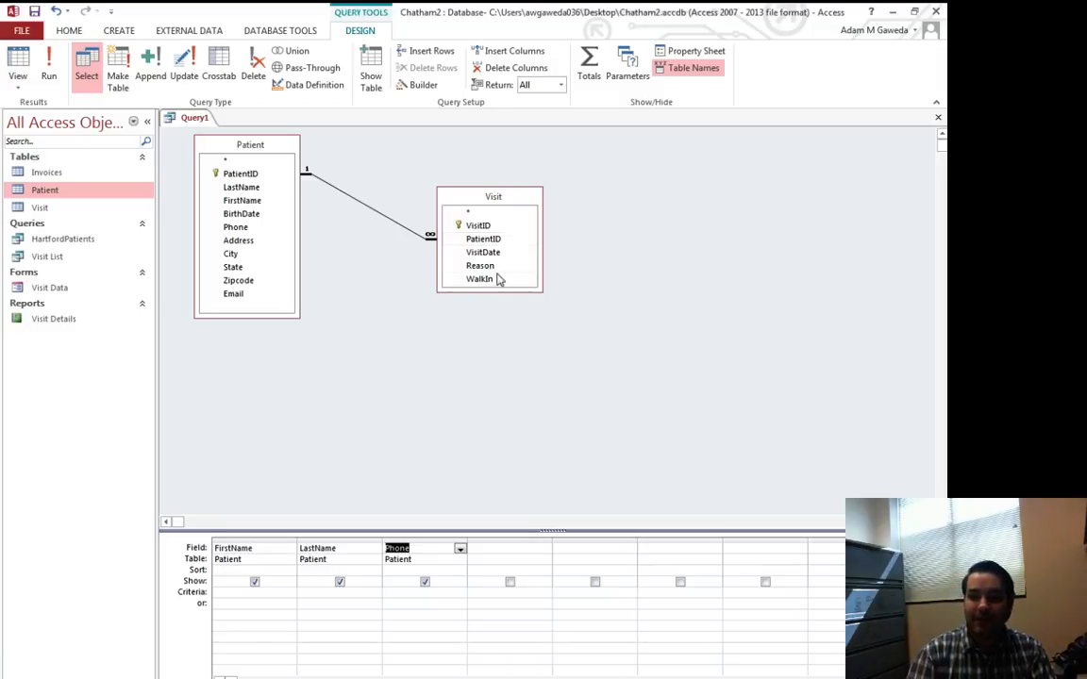
{"action": "mouse_move", "coordinate": [498, 253]}
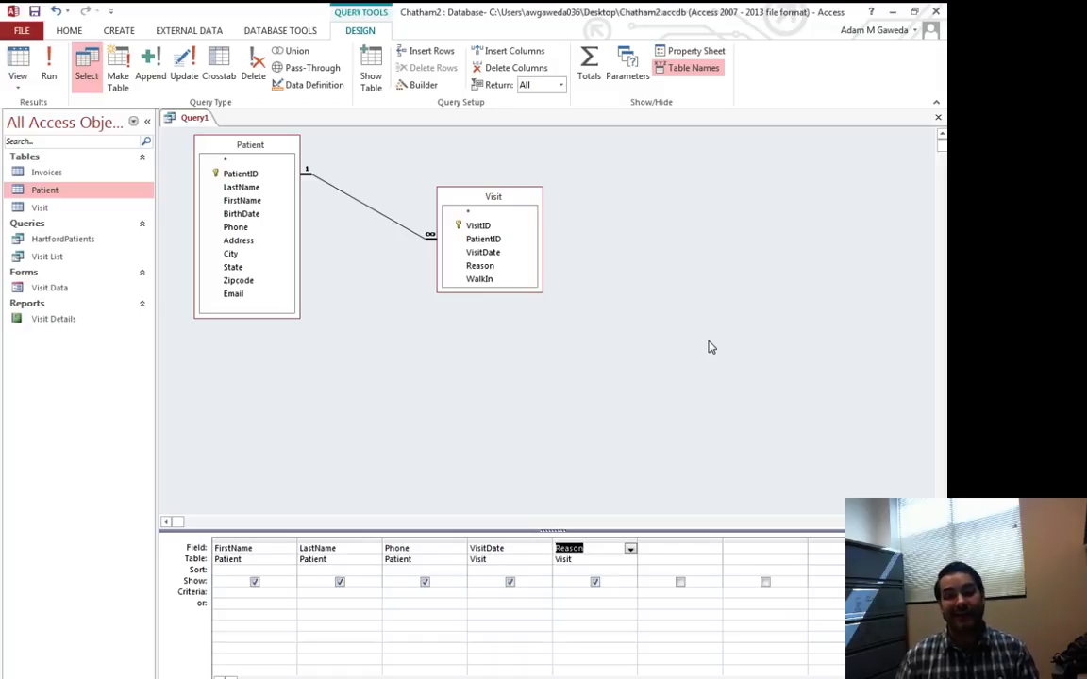
{"action": "mouse_move", "coordinate": [163, 102]}
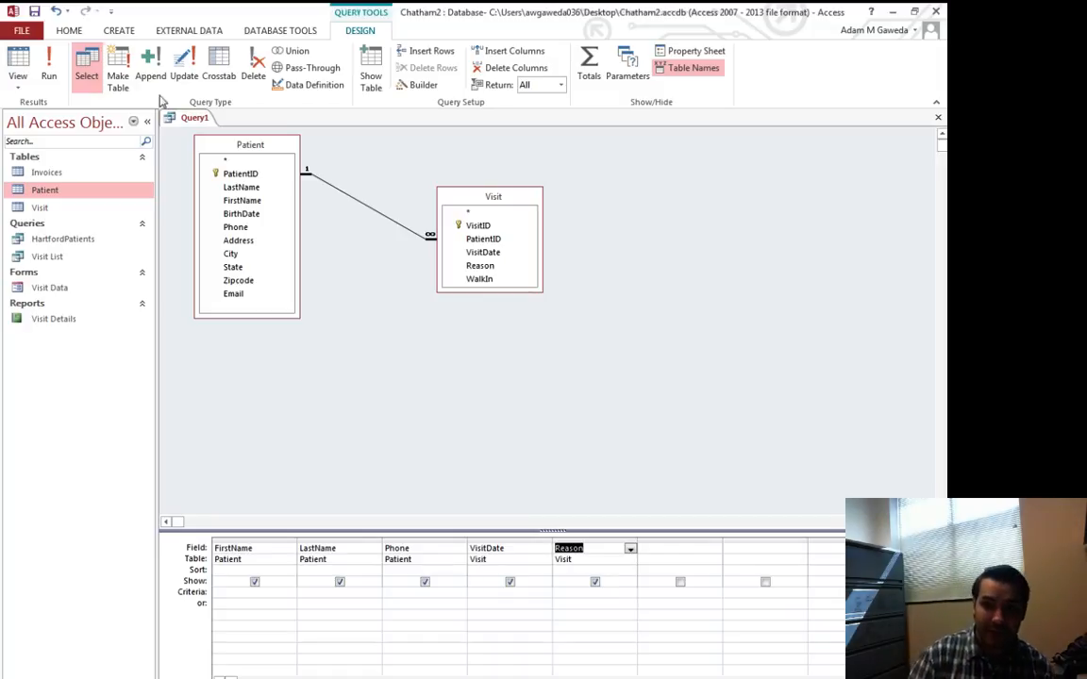
{"action": "left_click", "coordinate": [49, 65]}
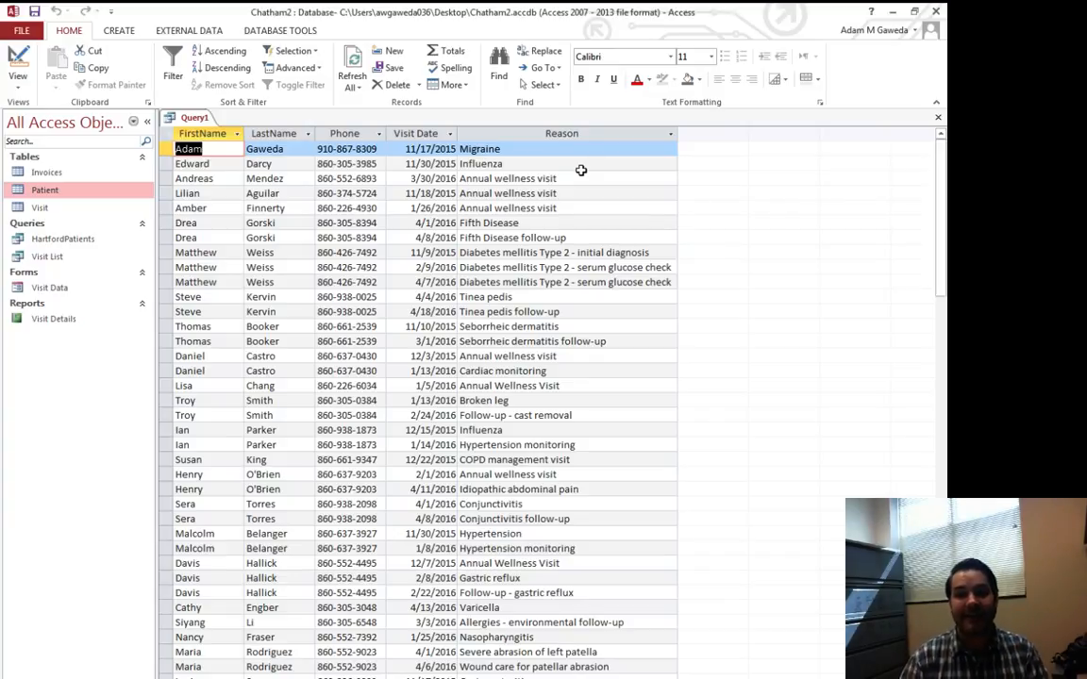
{"action": "mouse_move", "coordinate": [227, 166]}
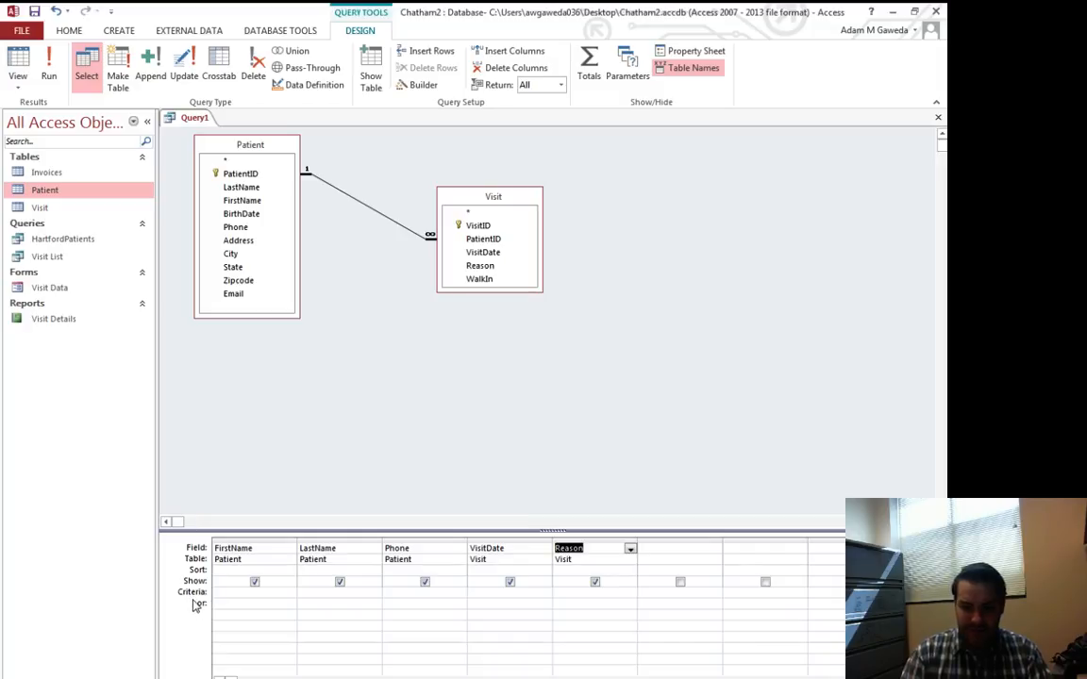
{"action": "mouse_move", "coordinate": [196, 594]}
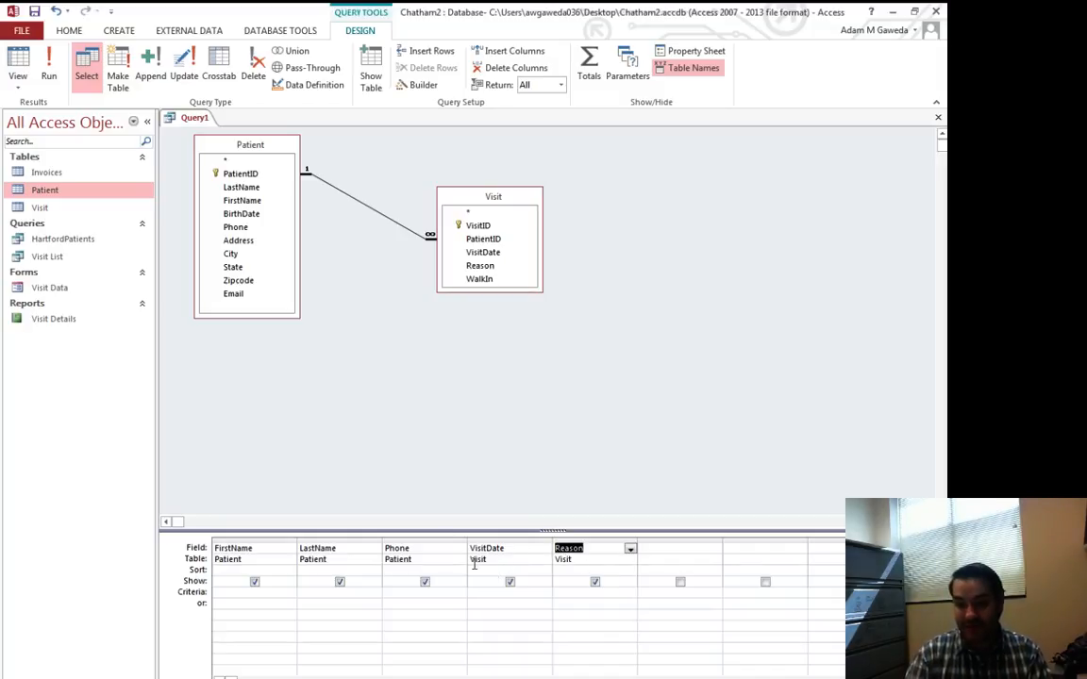
- Set the VisitDate field to sort Ascending (oldest visits first)
{"action": "left_click", "coordinate": [509, 570]}
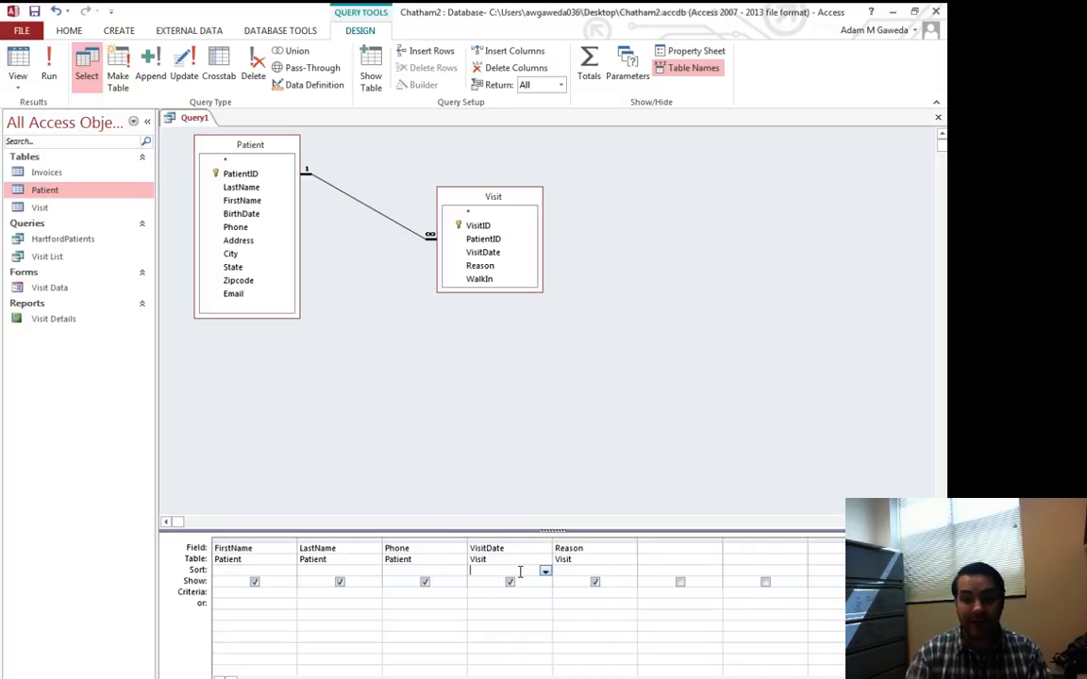
{"action": "left_click", "coordinate": [545, 570]}
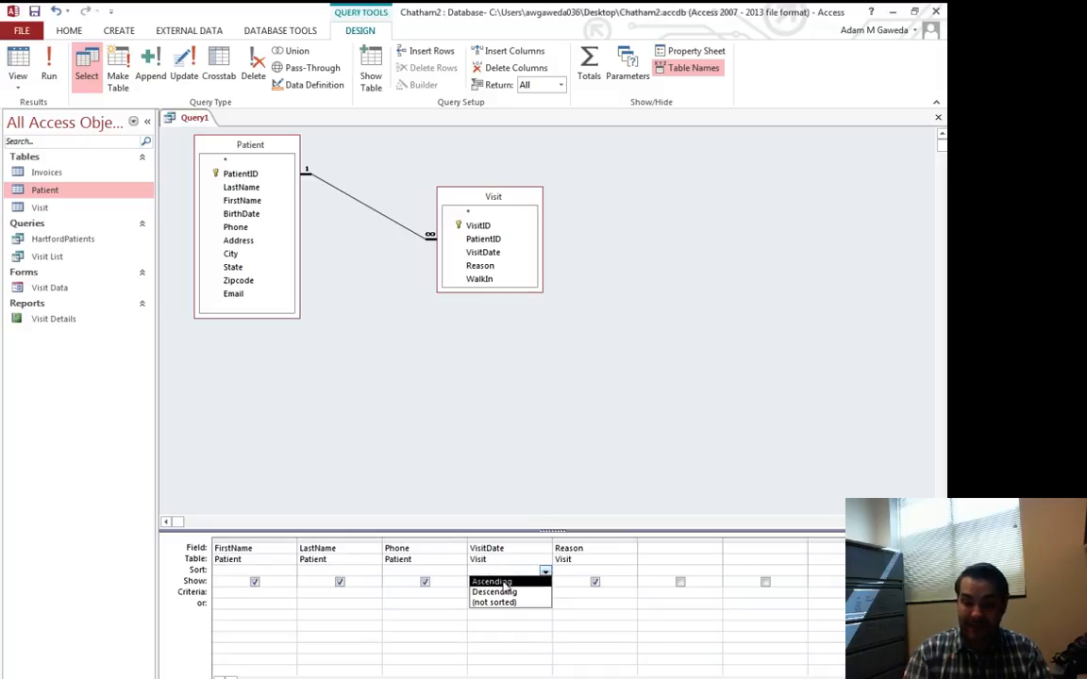
{"action": "left_click", "coordinate": [491, 581]}
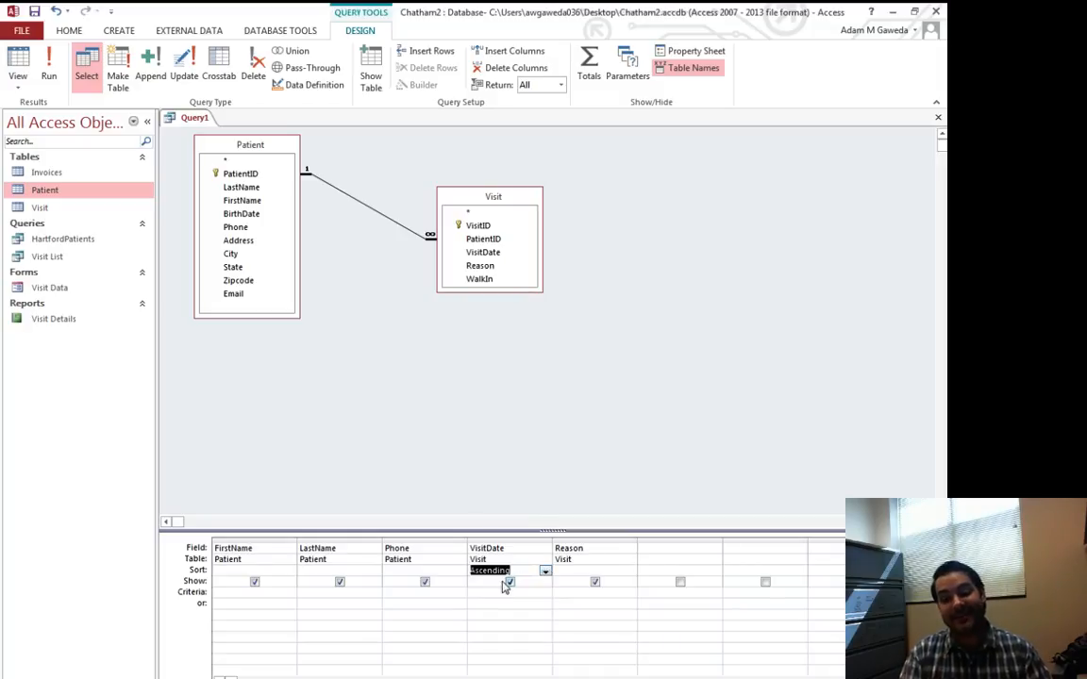
{"action": "left_click", "coordinate": [49, 67]}
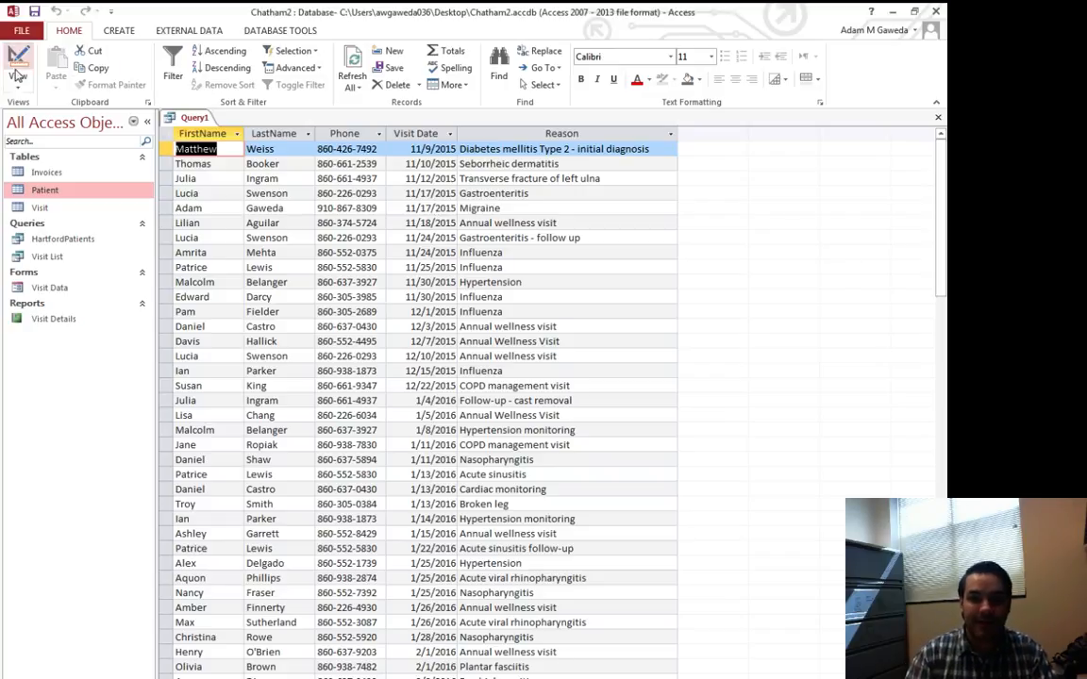
{"action": "left_click", "coordinate": [19, 66]}
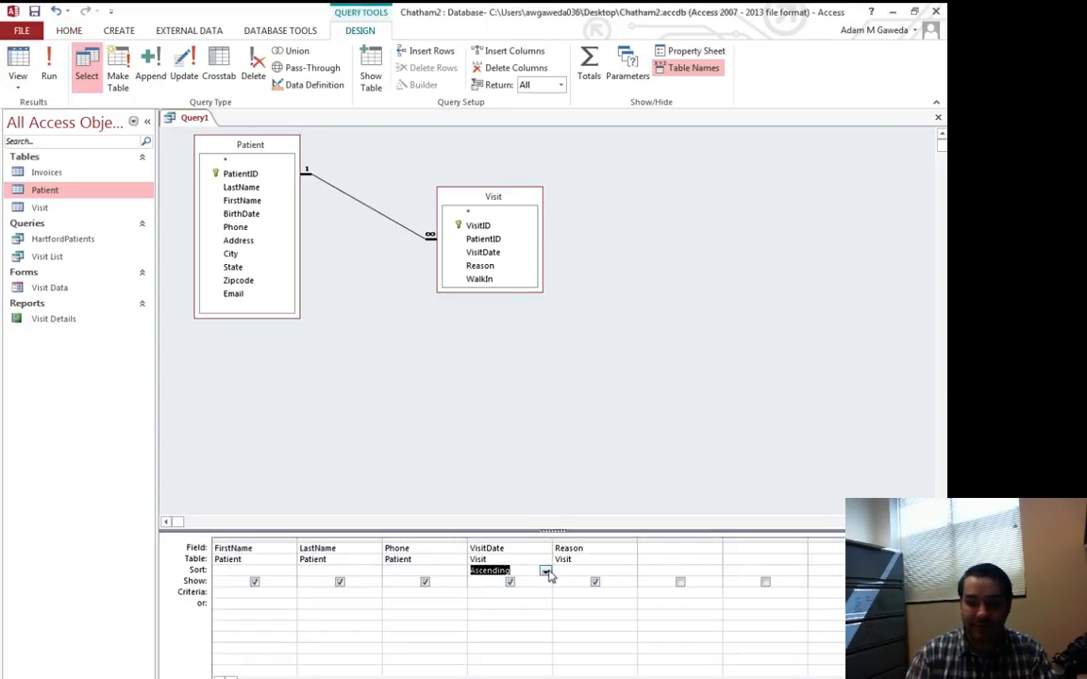
- Sort VisitDate Descending and run the query to check newest visits list first
{"action": "left_click", "coordinate": [491, 570]}
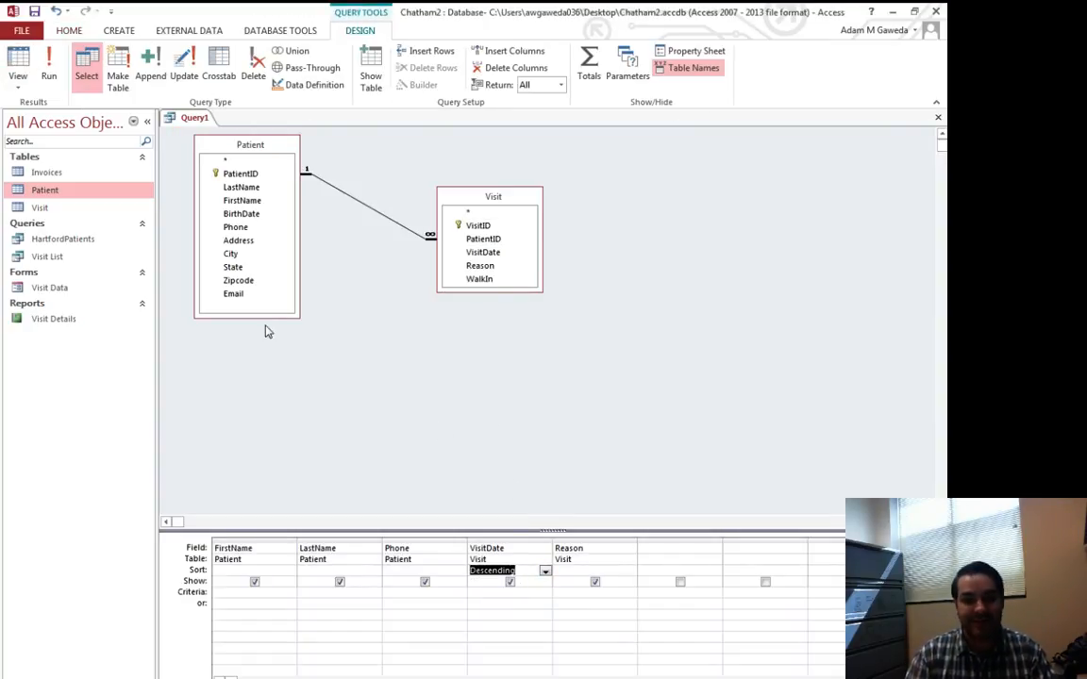
{"action": "left_click", "coordinate": [49, 66]}
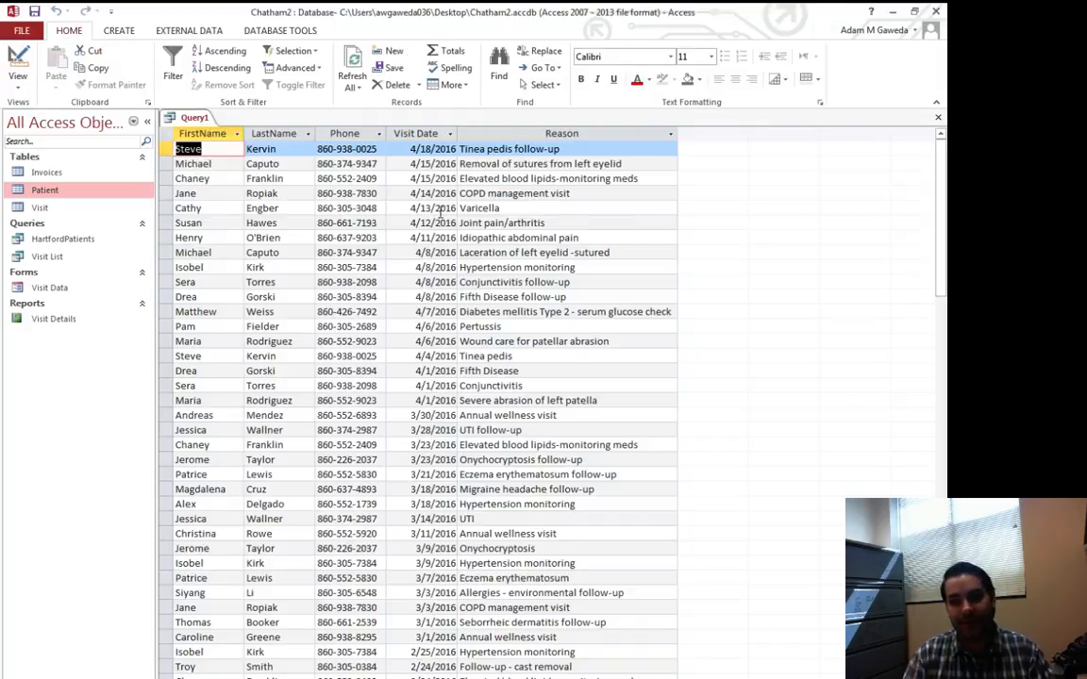
{"action": "mouse_move", "coordinate": [771, 240]}
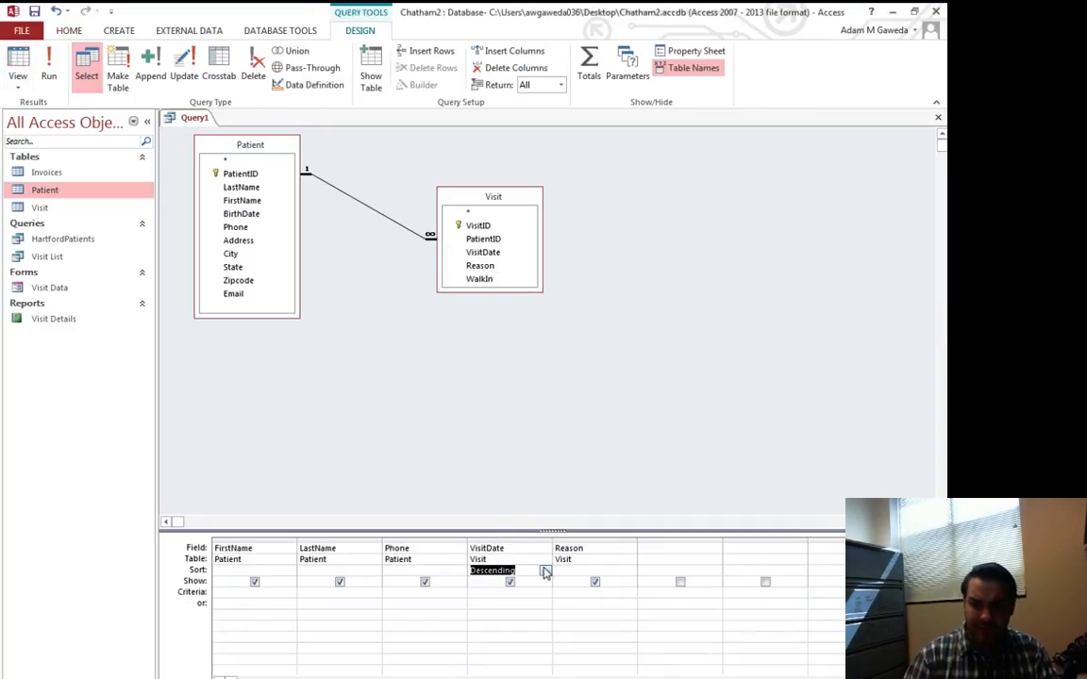
{"action": "left_click", "coordinate": [543, 569]}
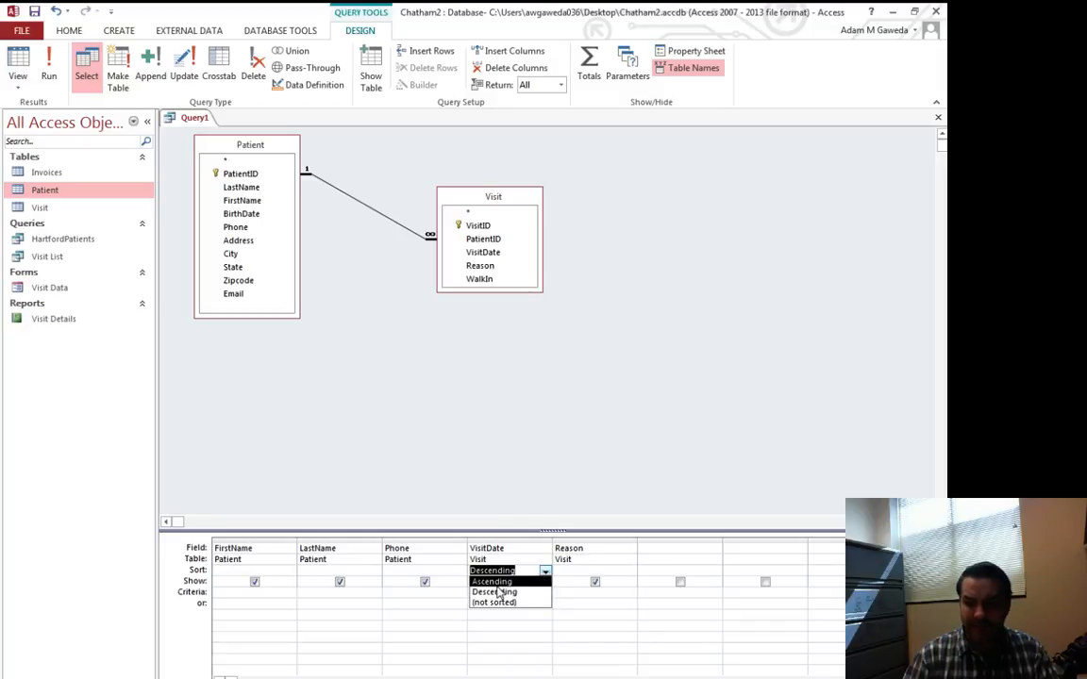
- Set VisitDate's sort back to Ascending, oldest visits first
{"action": "left_click", "coordinate": [490, 581]}
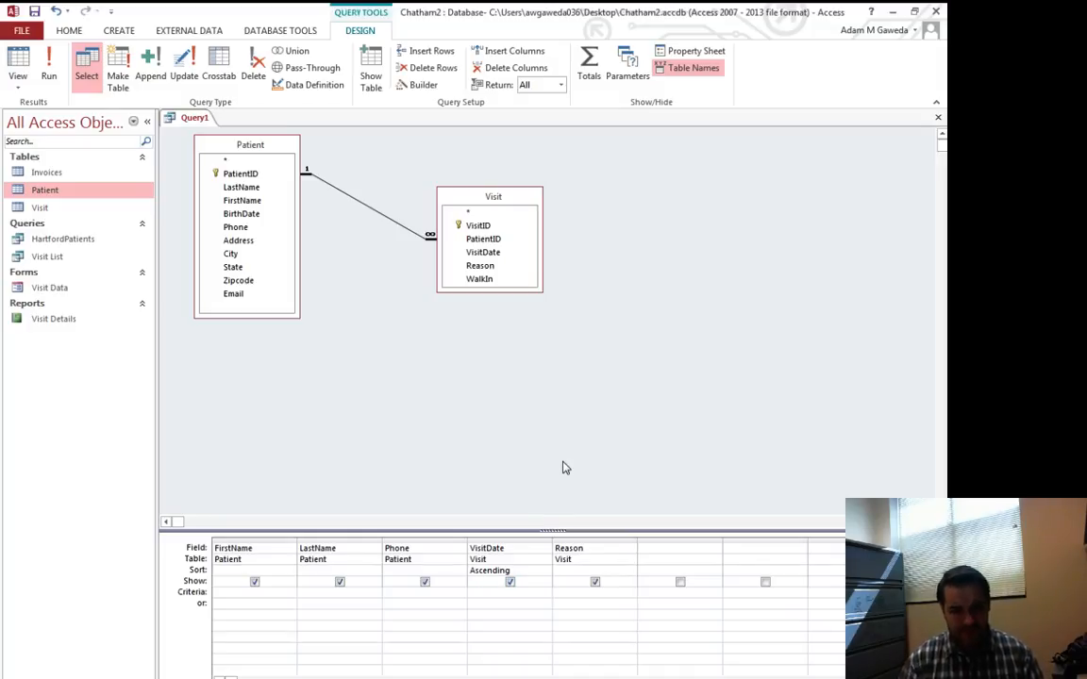
{"action": "left_click", "coordinate": [509, 592]}
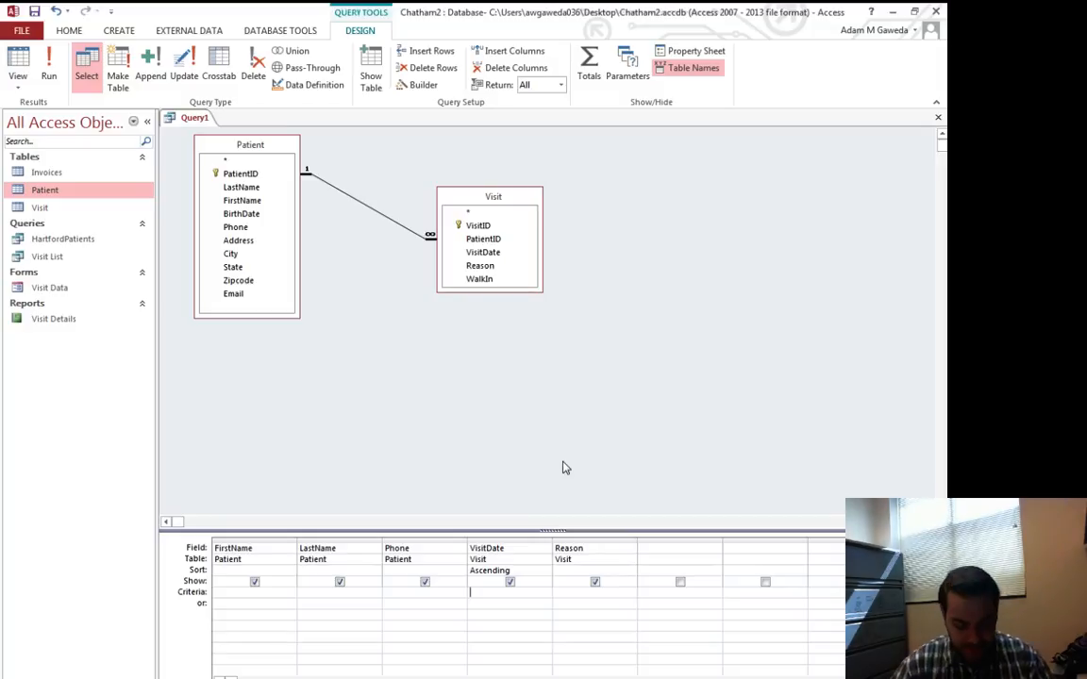
{"action": "type", "text": "1/1/2016"}
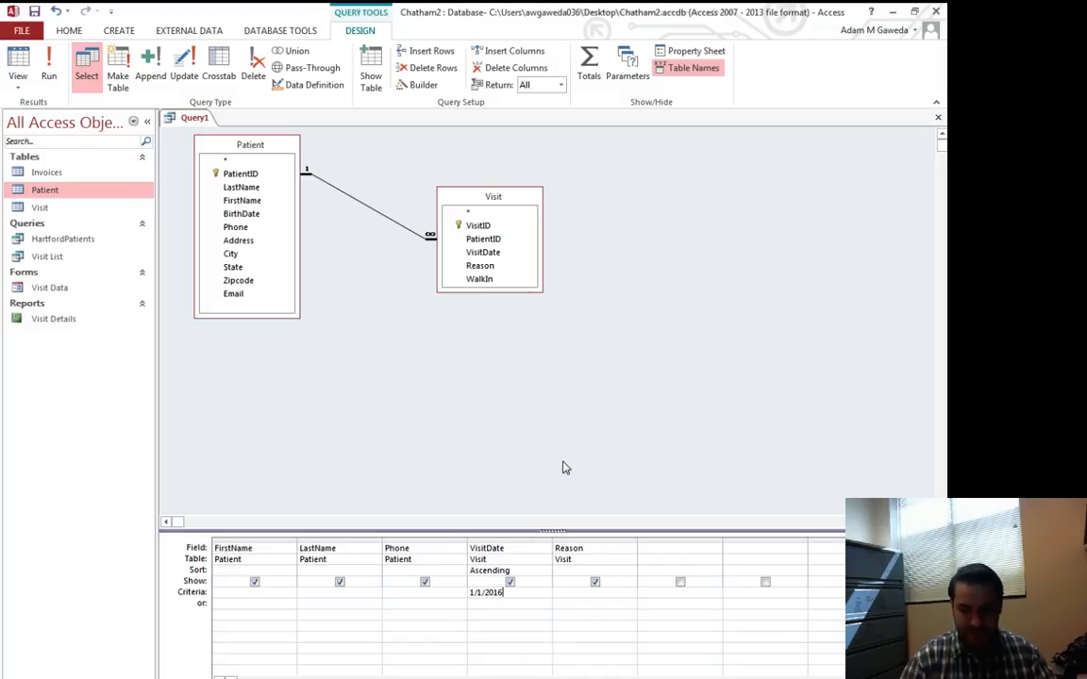
{"action": "left_click", "coordinate": [49, 64]}
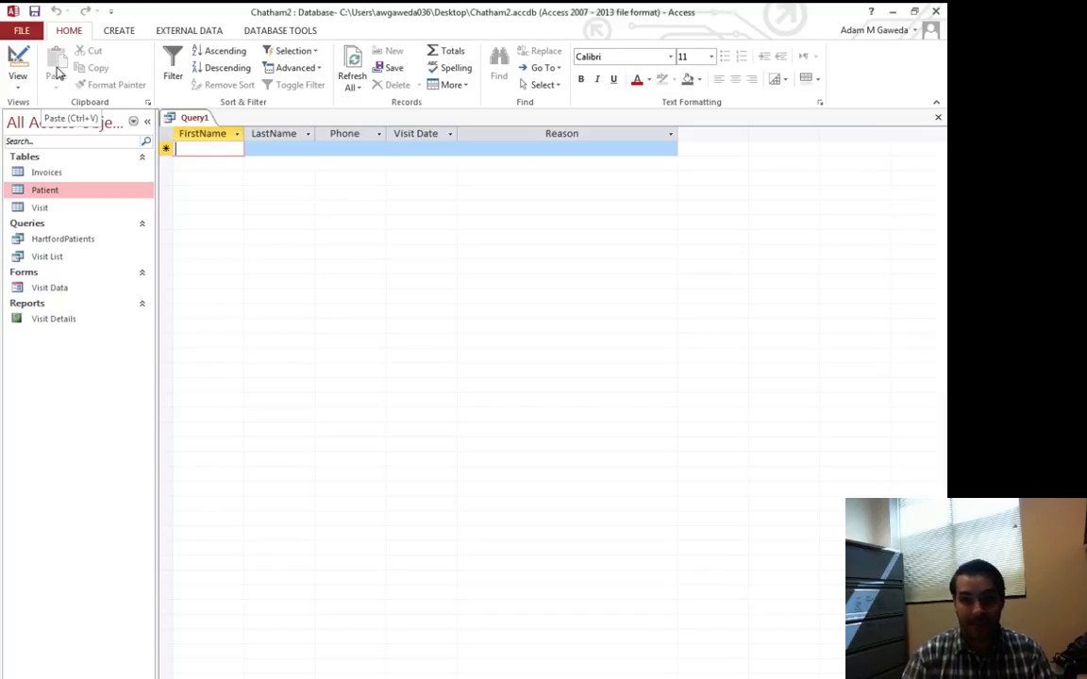
{"action": "left_click", "coordinate": [19, 60]}
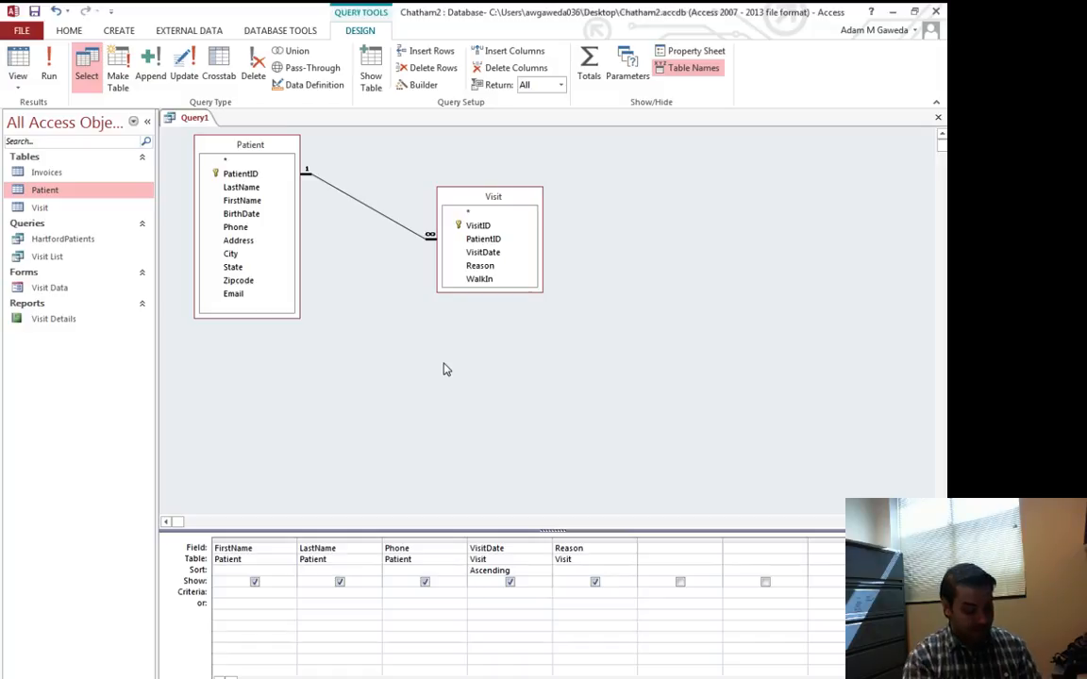
- Filter VisitDate with the criterion <1/1/2016 and run the query
{"action": "type", "text": "<1/"}
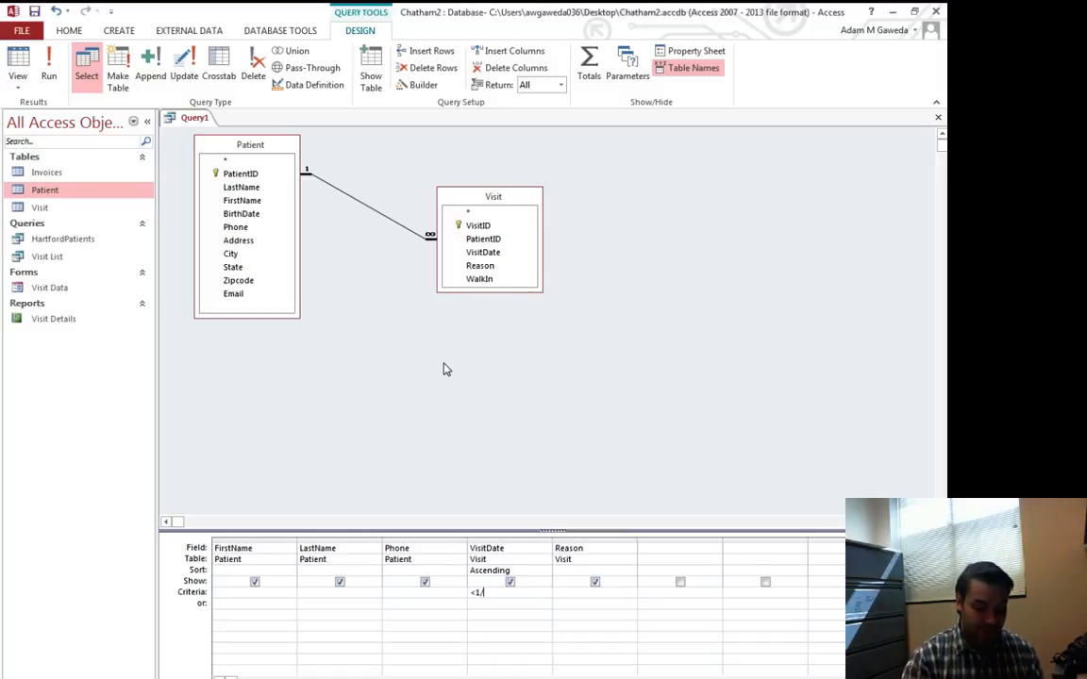
{"action": "type", "text": "1/1/2016#"}
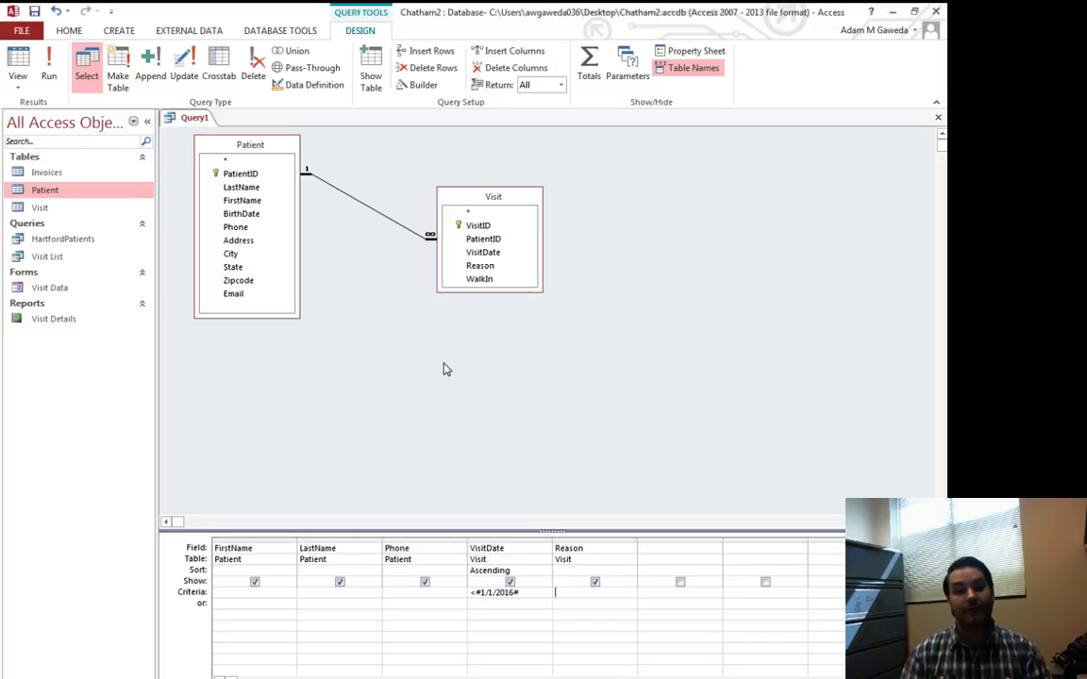
{"action": "mouse_move", "coordinate": [329, 371]}
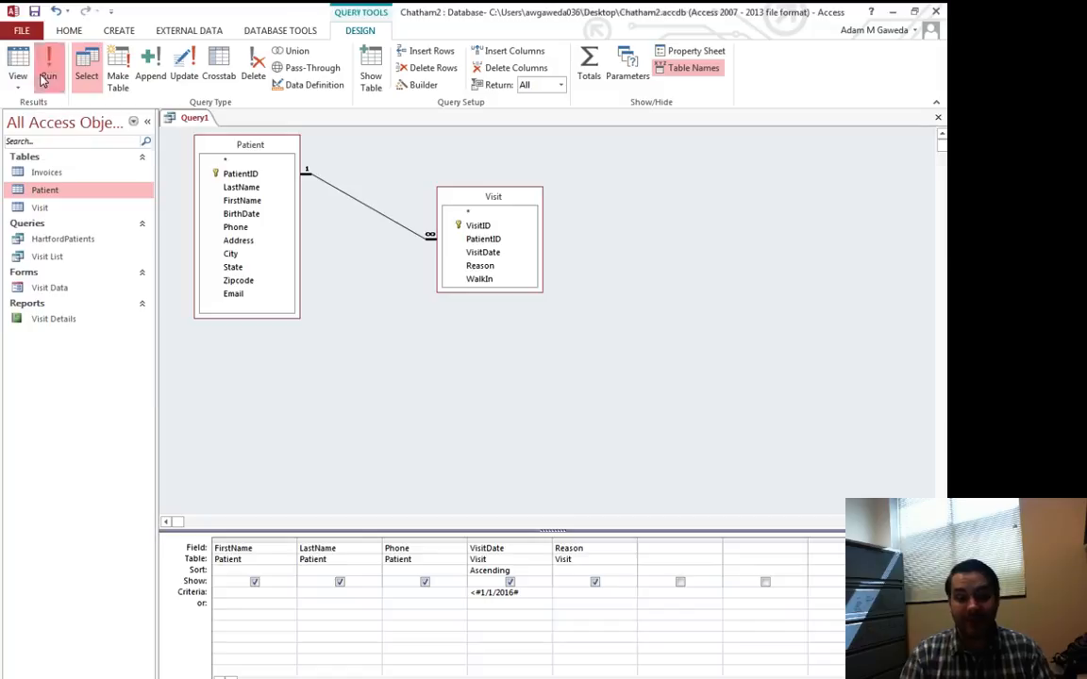
{"action": "left_click", "coordinate": [48, 67]}
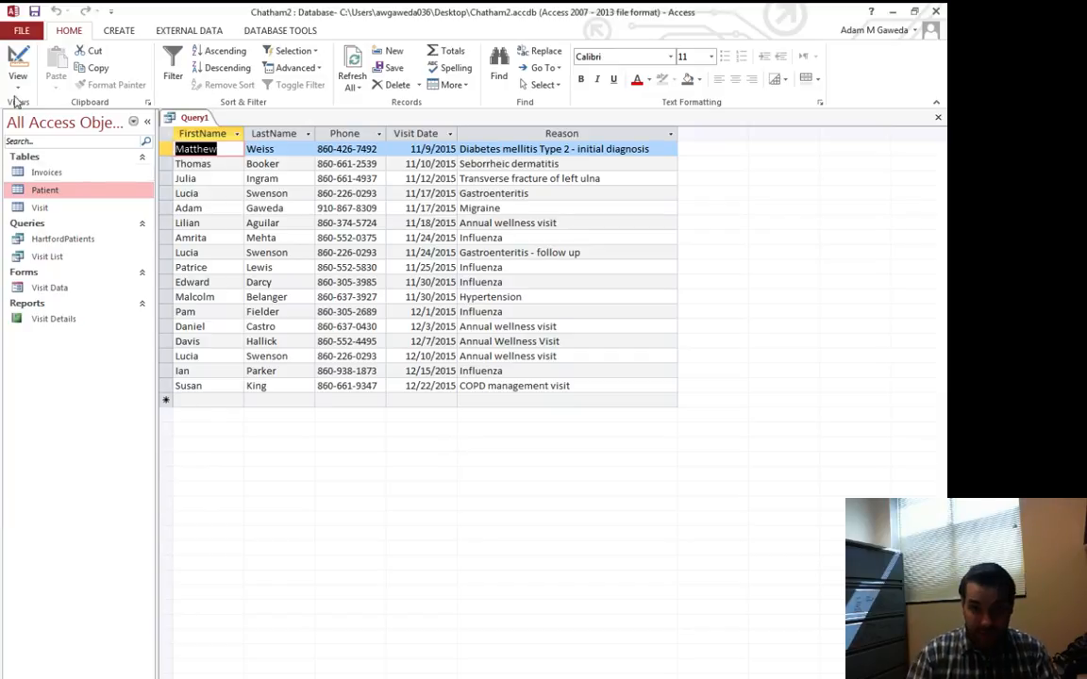
- Back in design view, start changing the VisitDate criterion to >1/1/2016
{"action": "left_click", "coordinate": [17, 66]}
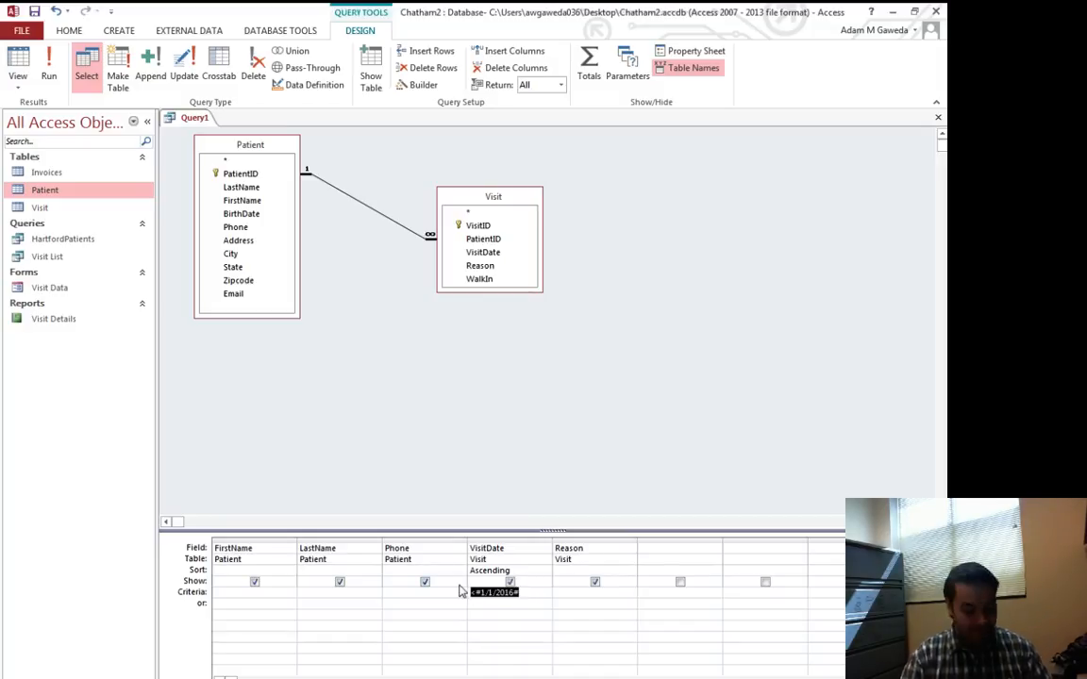
{"action": "type", "text": ">1/"}
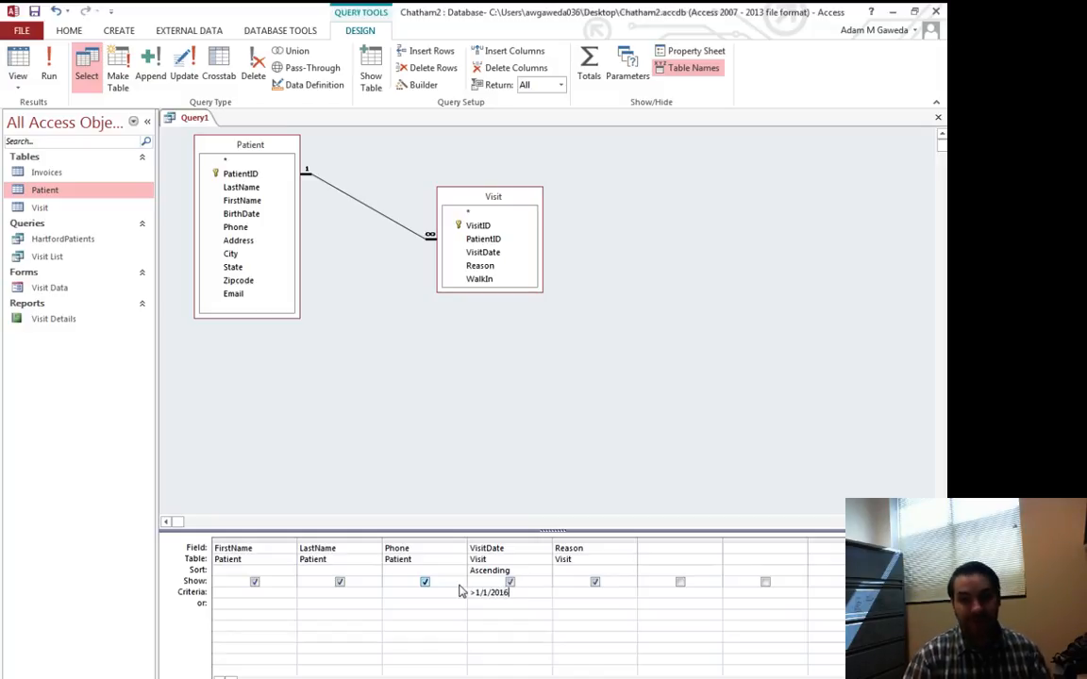
{"action": "left_click", "coordinate": [49, 64]}
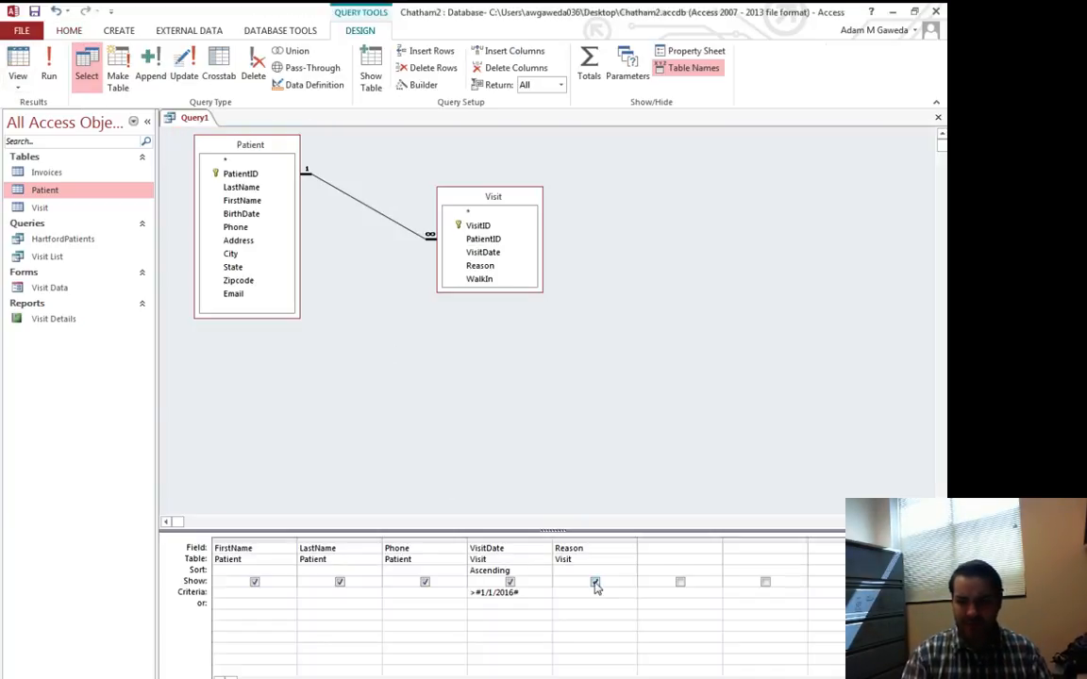
{"action": "left_click", "coordinate": [595, 581]}
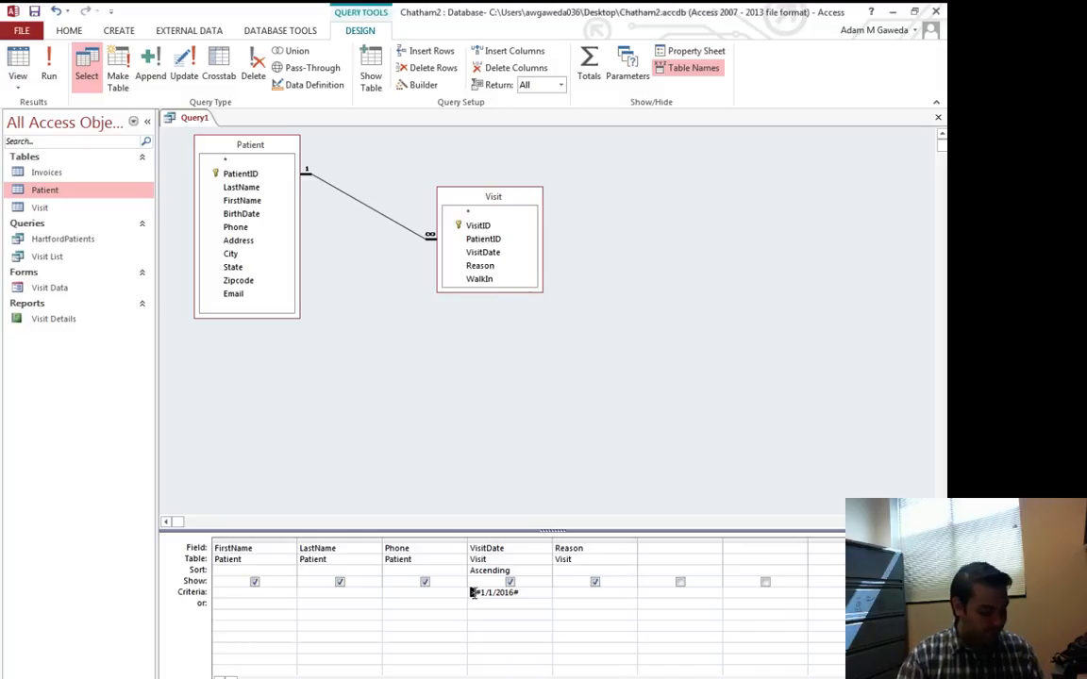